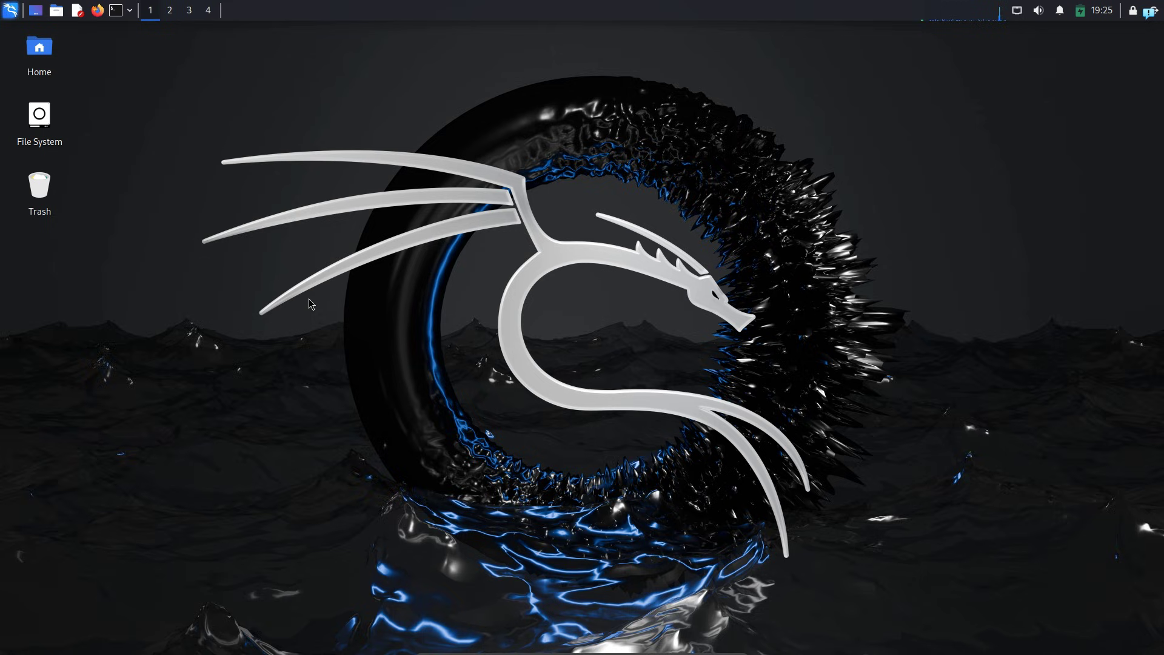
mouse_move(154, 70)
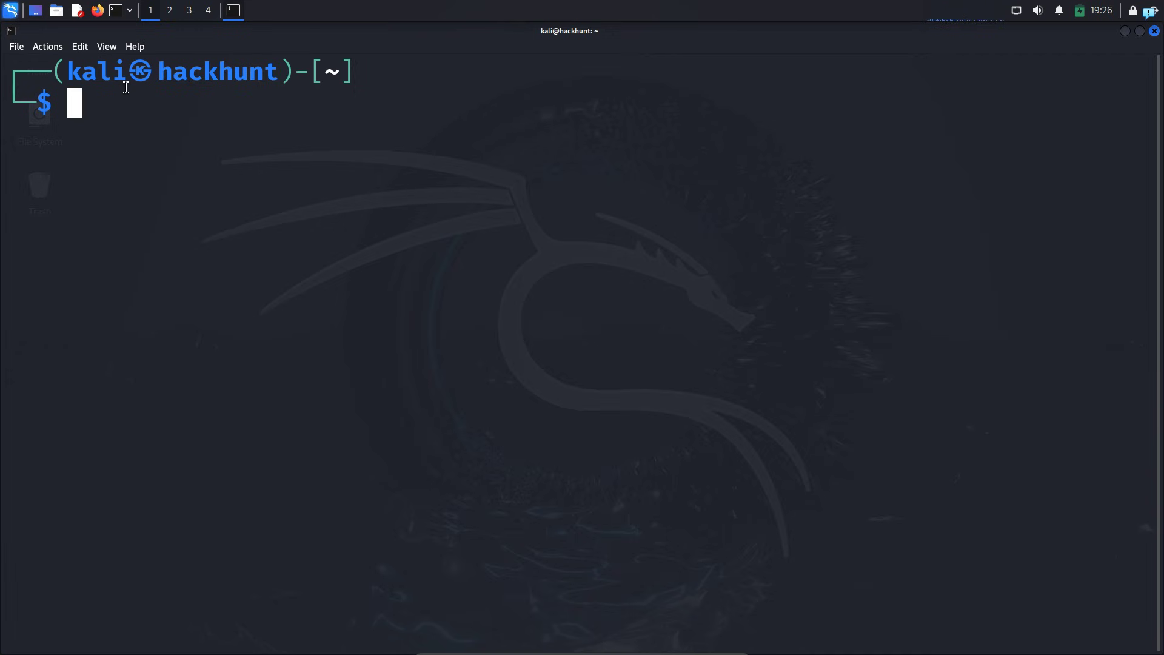
mouse_move(251, 135)
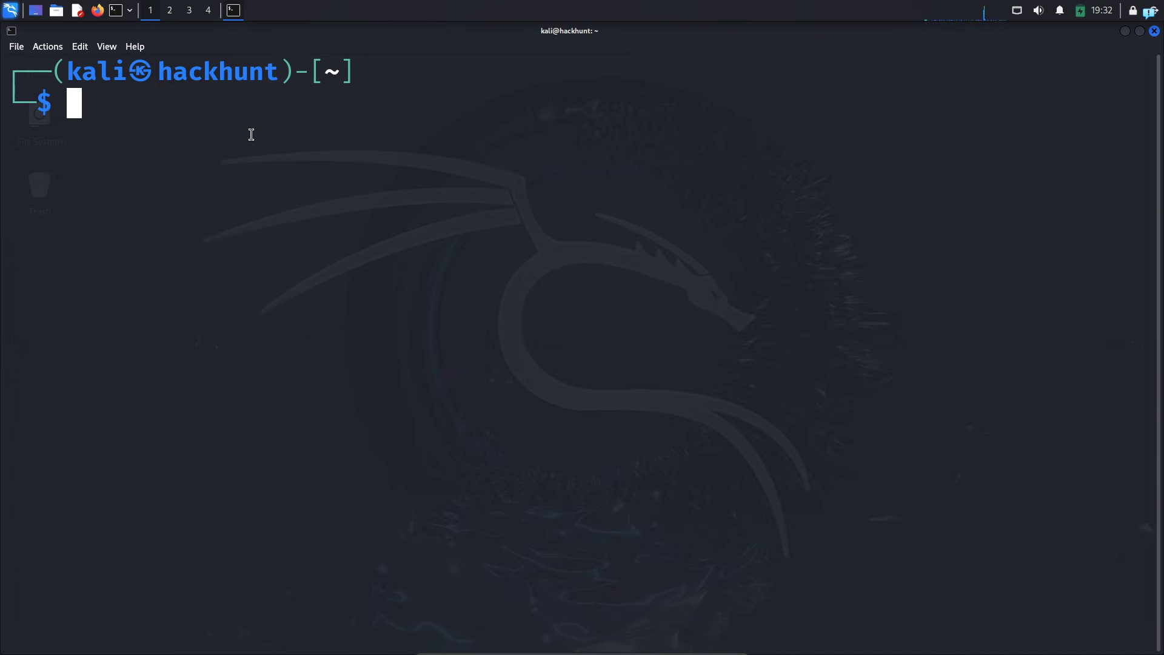
Step: Run whois google.com and highlight the registrar URL and name server entries in the output
type("whois")
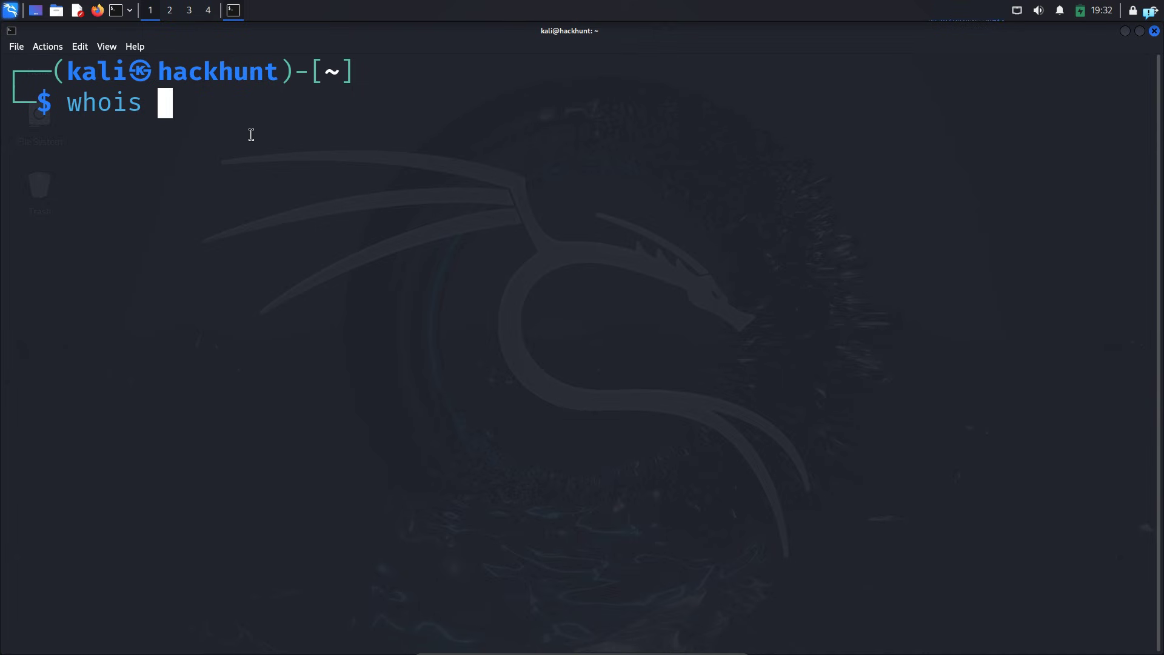
type("google.")
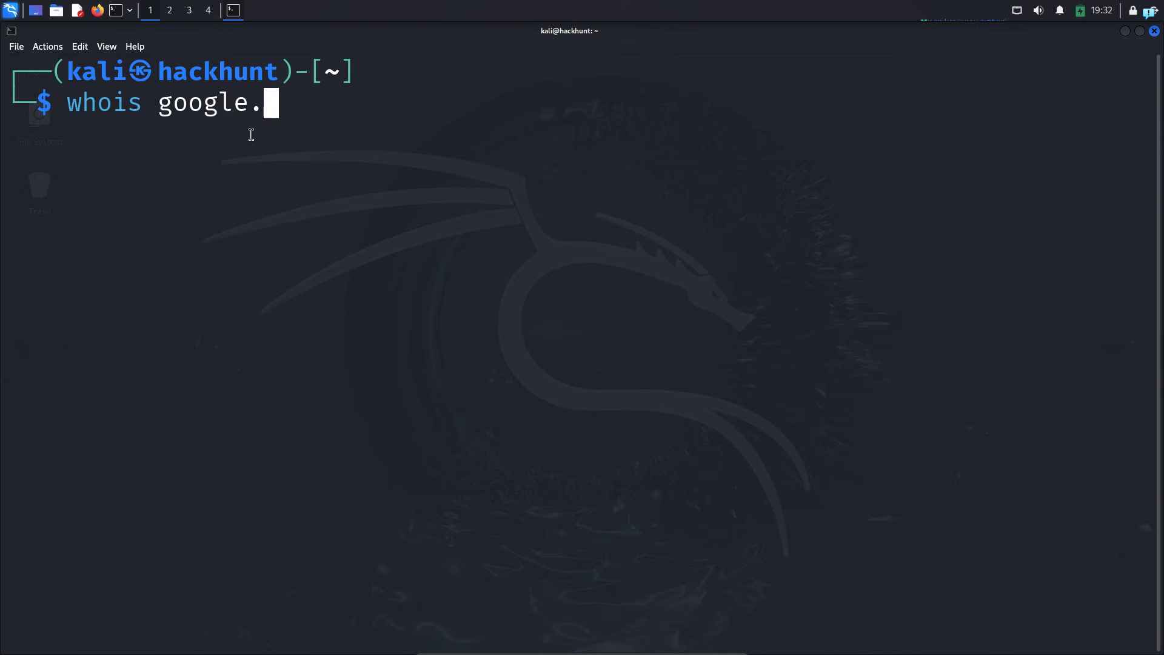
key("Return")
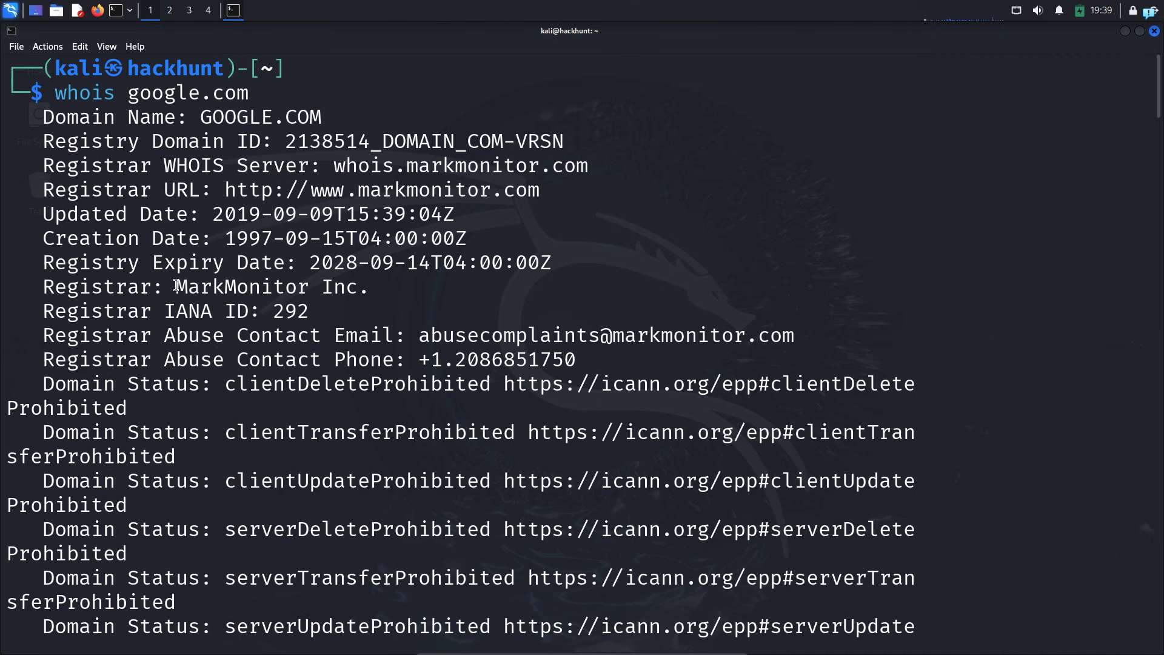
double_click(243, 286)
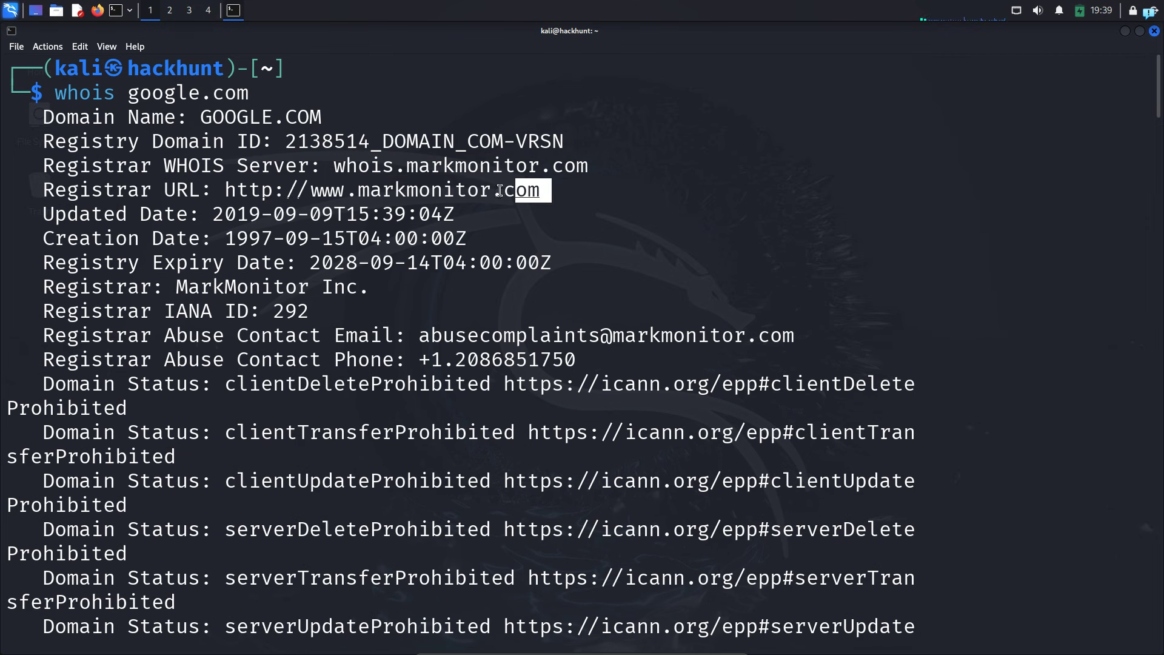
double_click(386, 190)
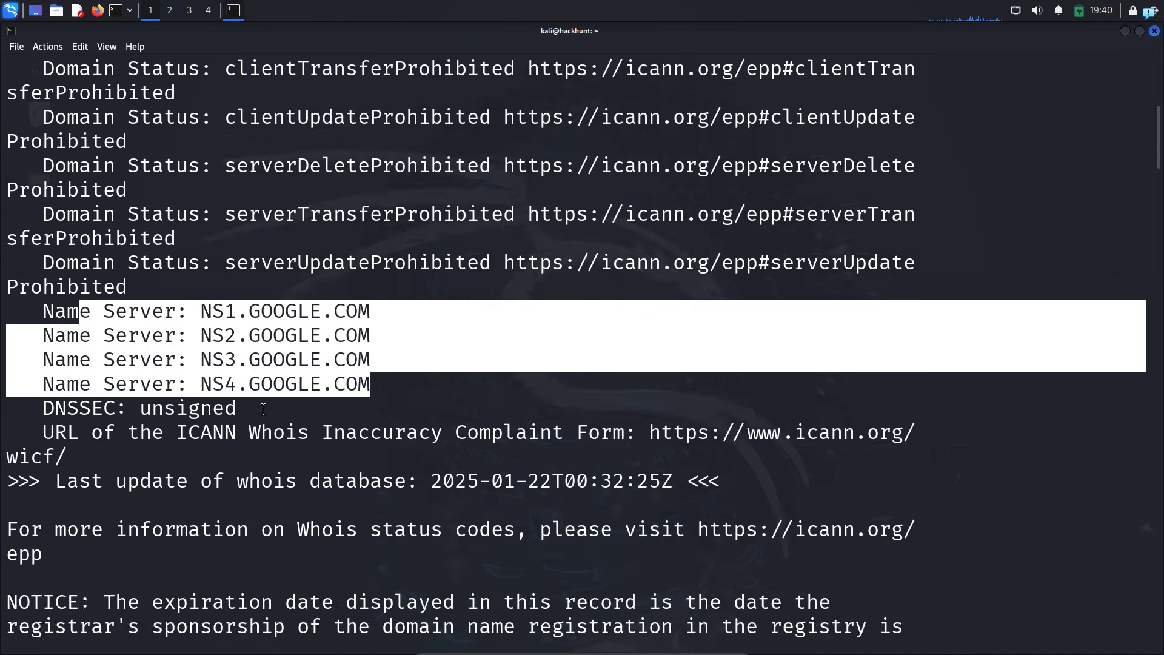
Step: Review the registrar contact, Admin Organization Google LLC and the four name servers further down
scroll("down", 3)
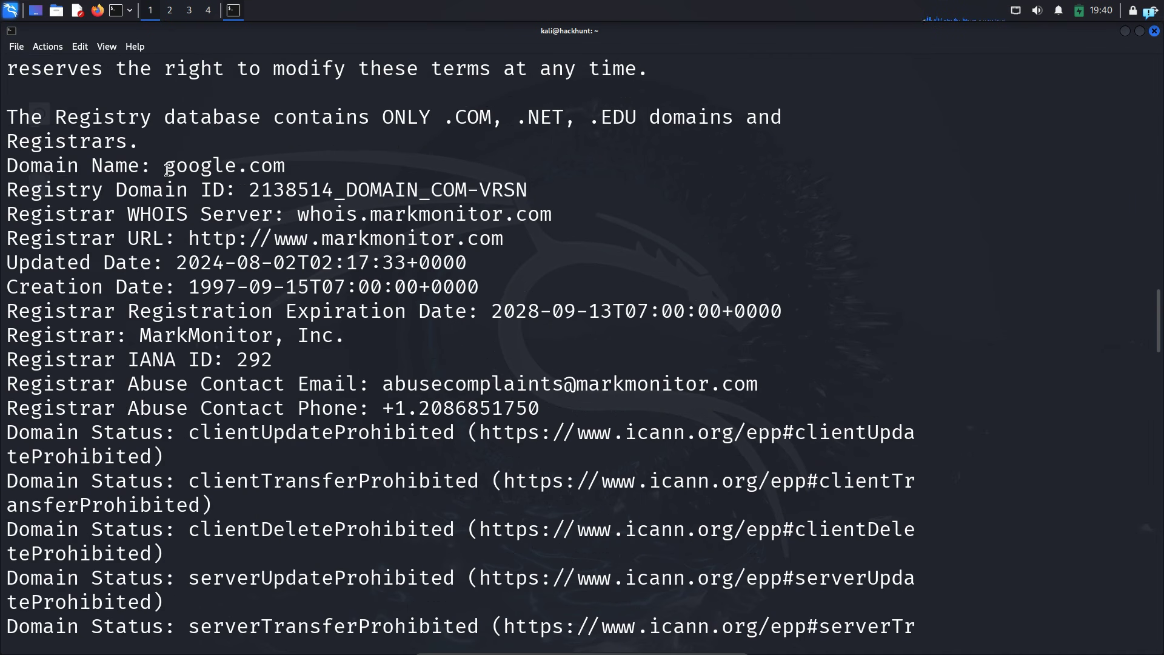
double_click(223, 165)
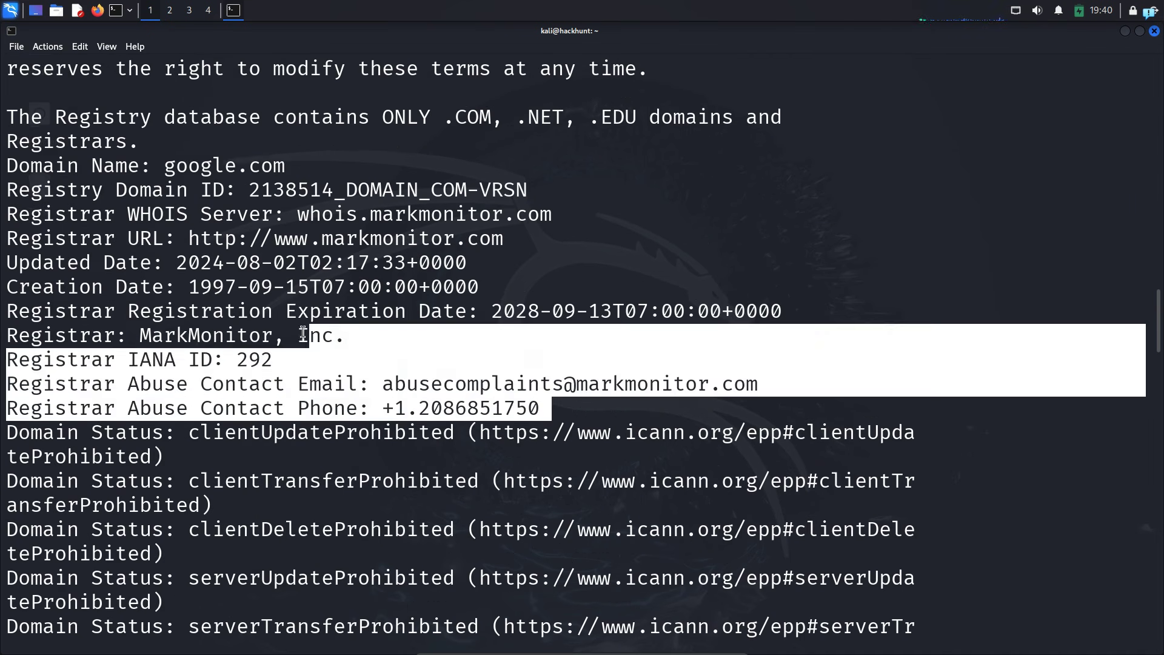
scroll("down", 3)
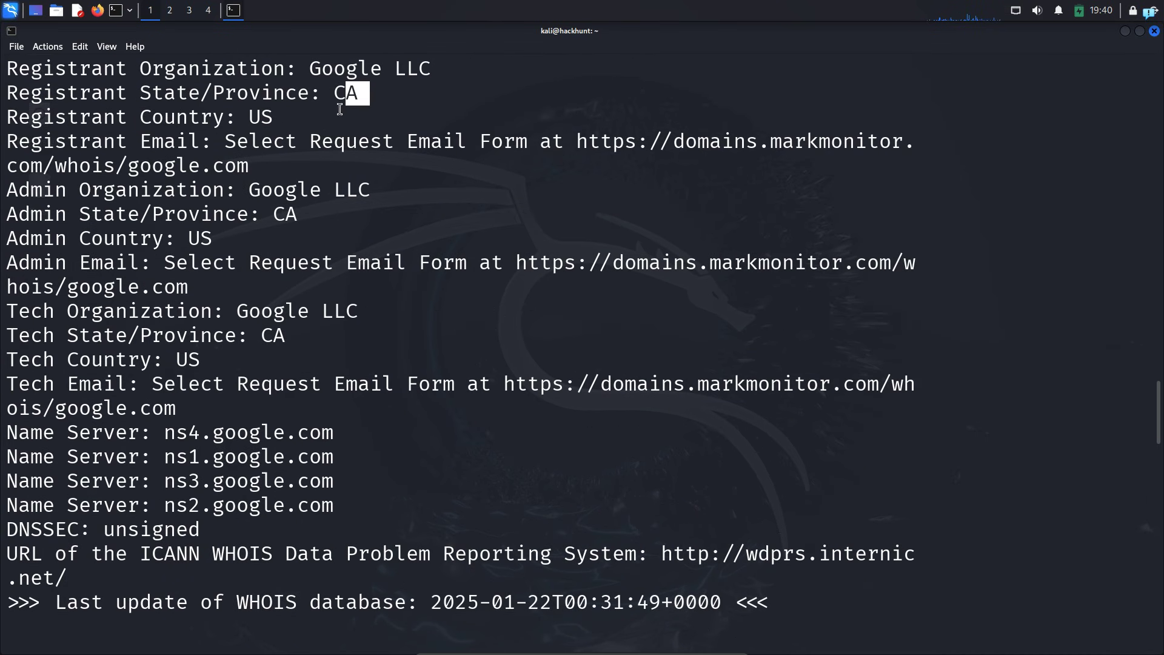
double_click(312, 189)
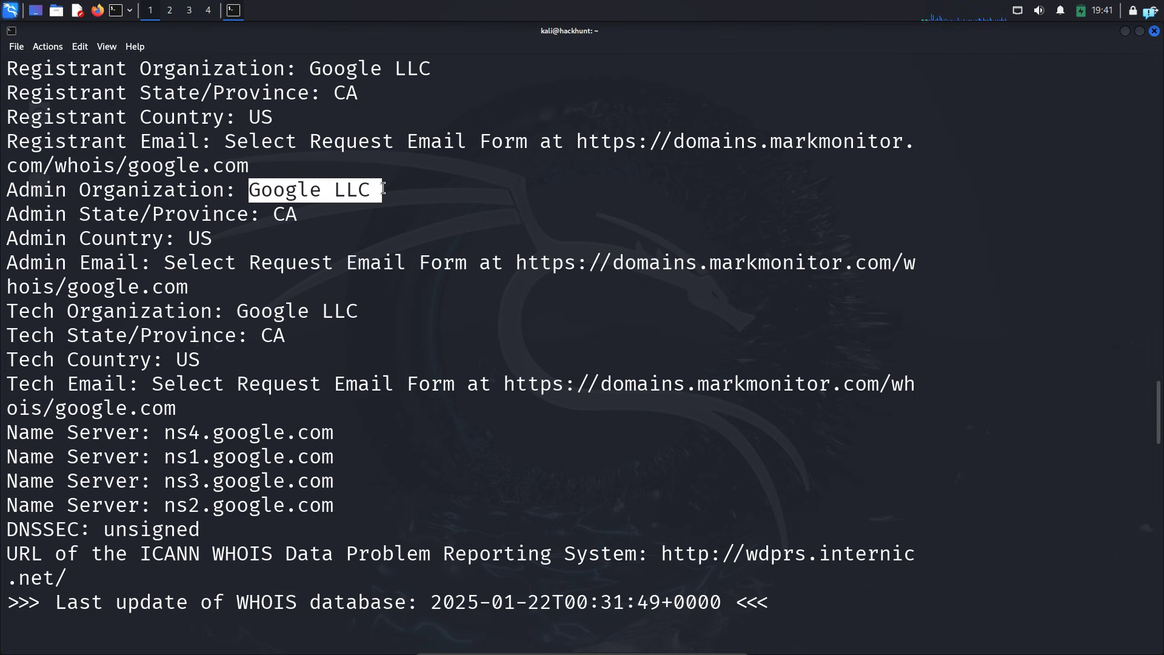
double_click(201, 239)
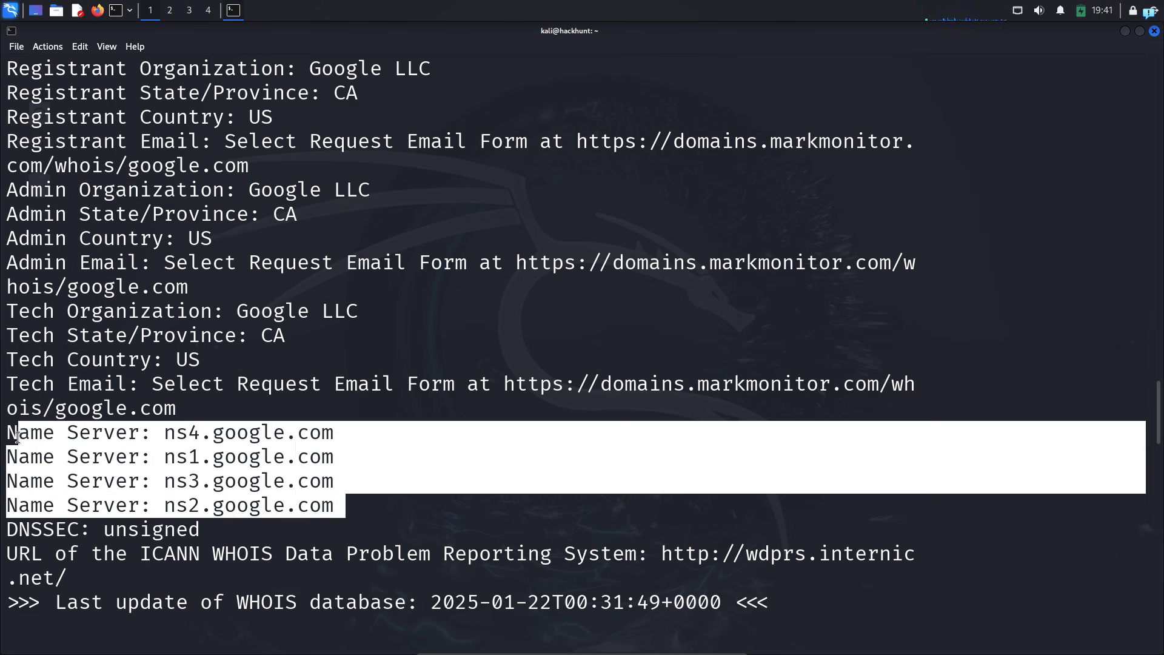
Step: Reach the end of the record and clear the screen with Ctrl+L
scroll("down", 3)
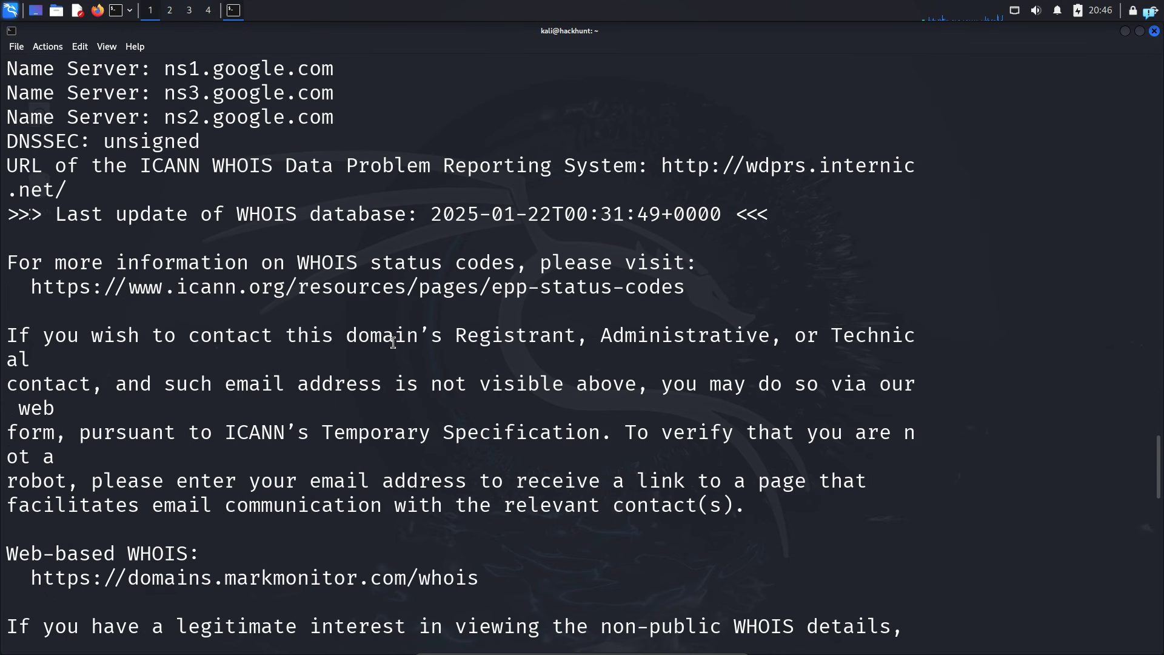
scroll("down", 3)
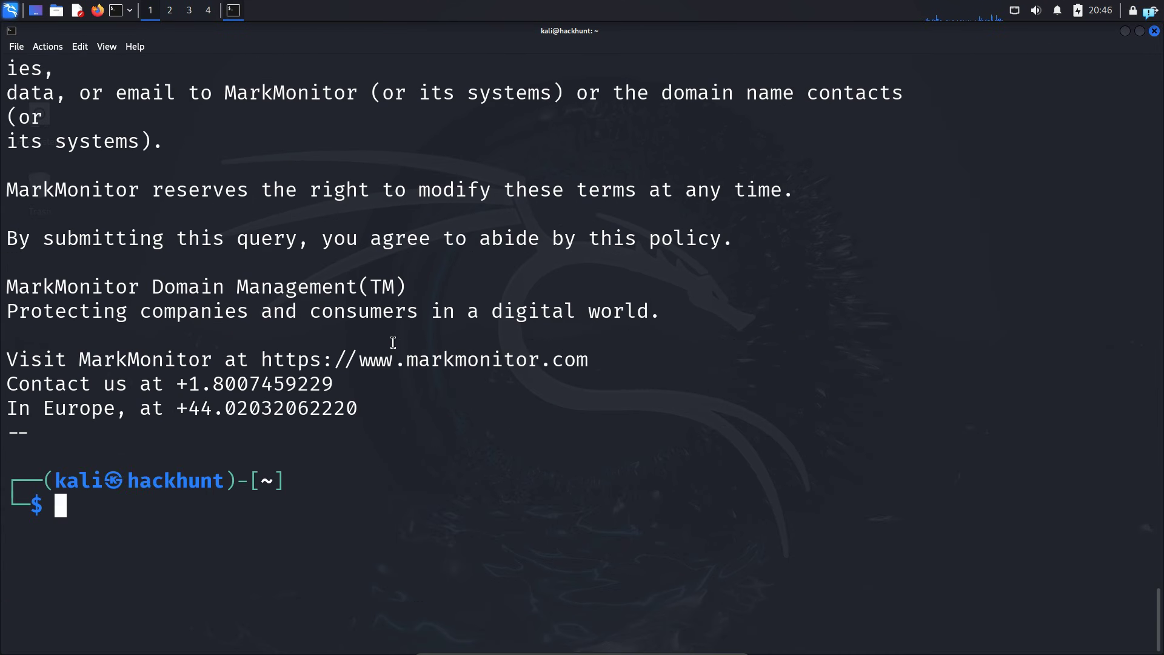
key("ctrl+l")
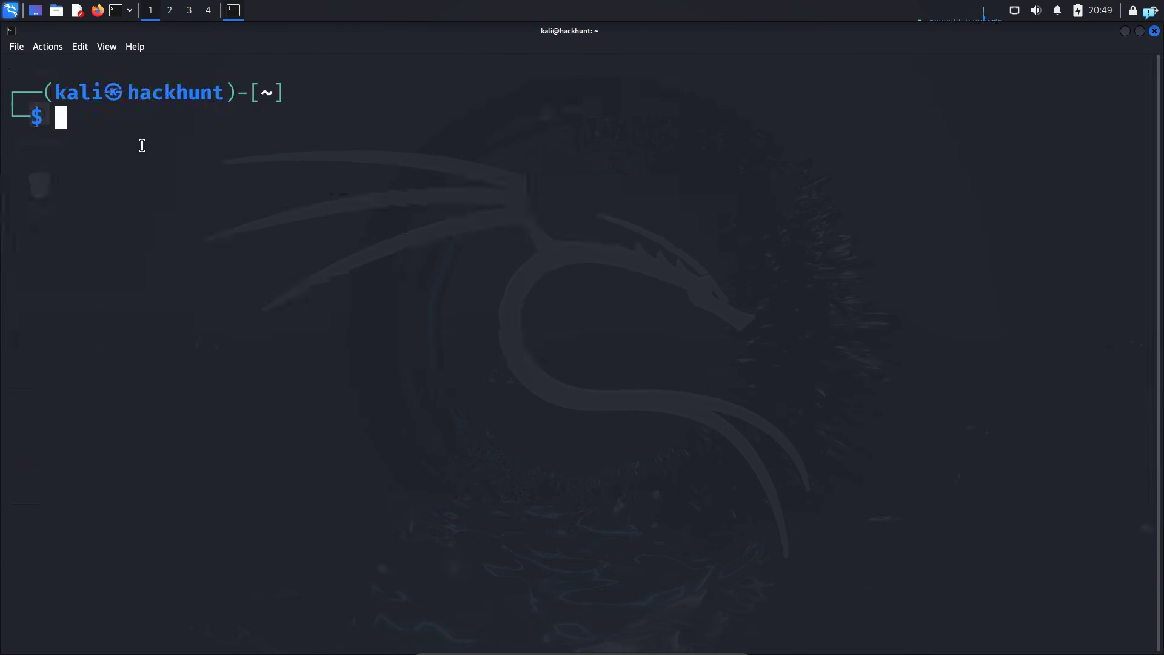
type("whois google.com |")
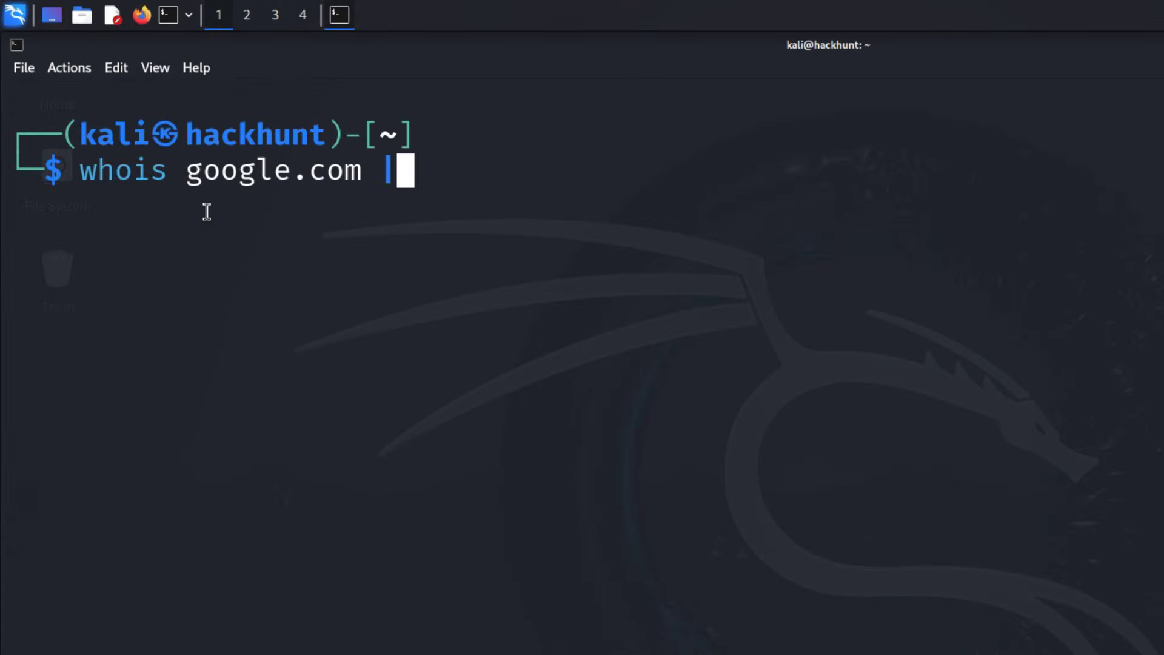
type("grep")
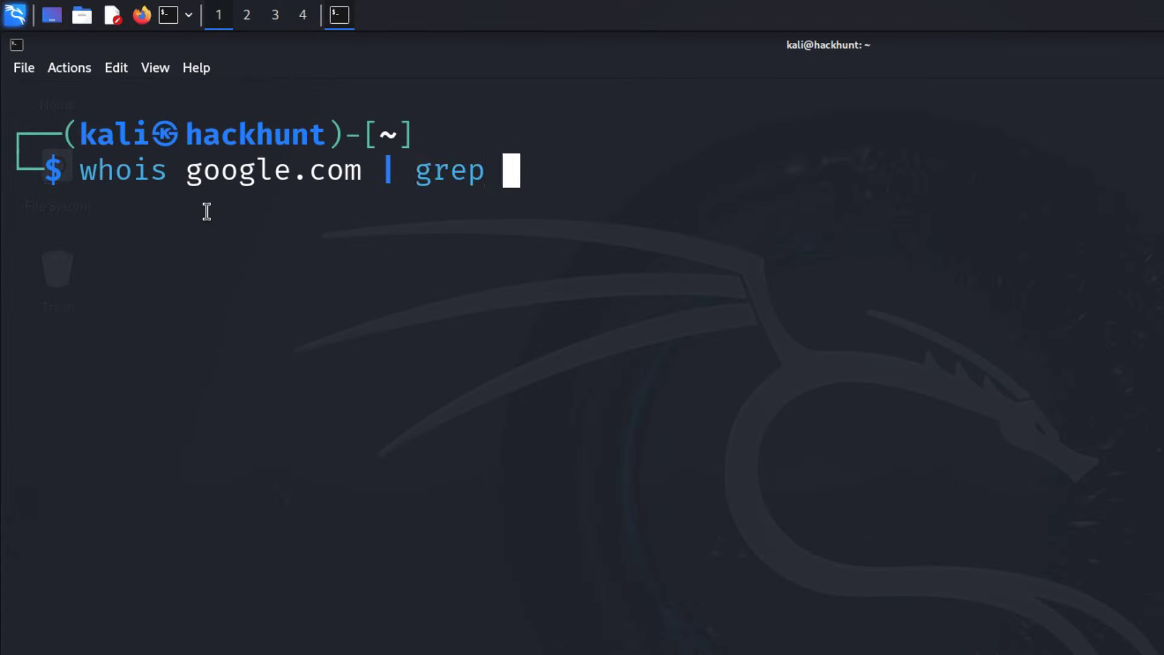
type("-E")
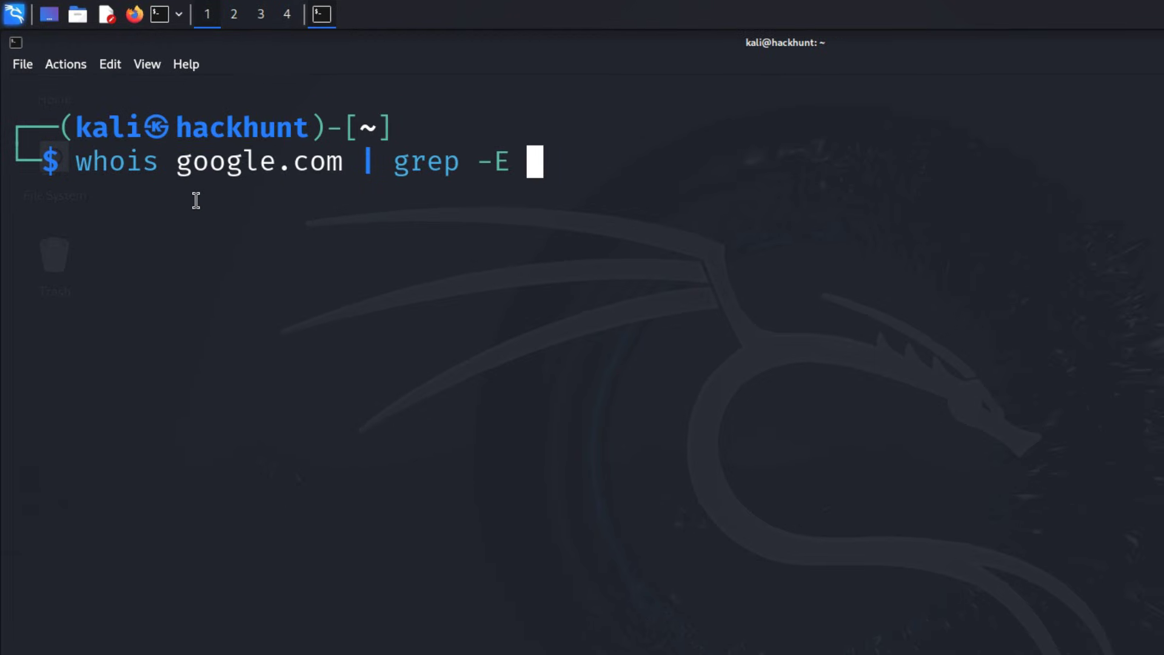
type("\"")
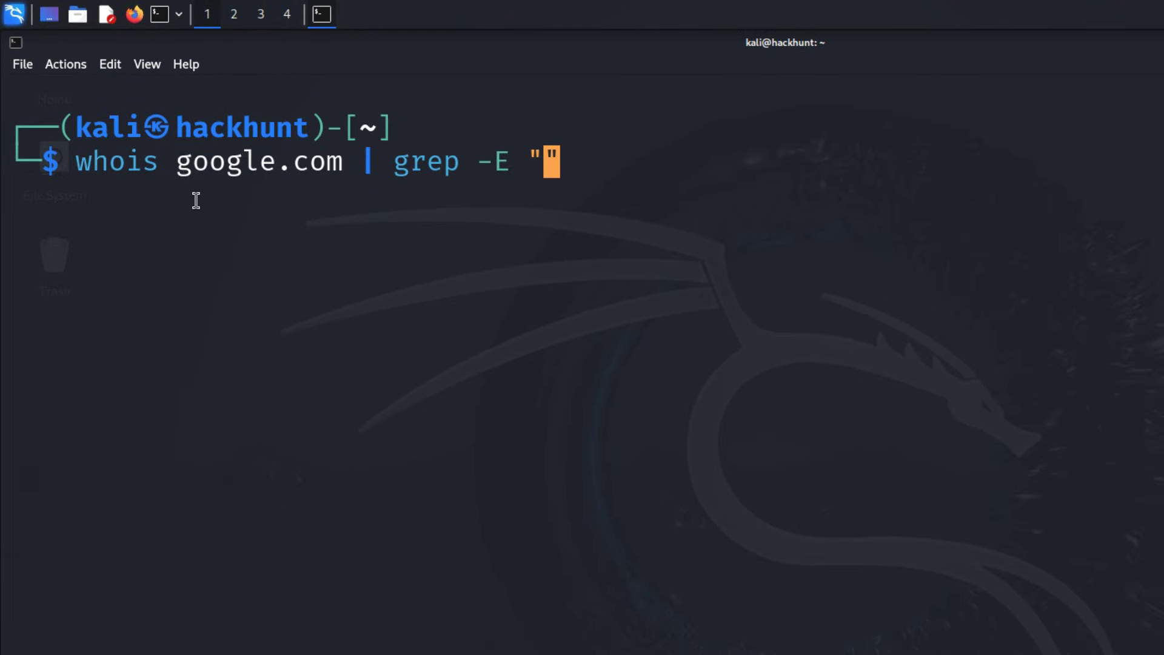
key("Return")
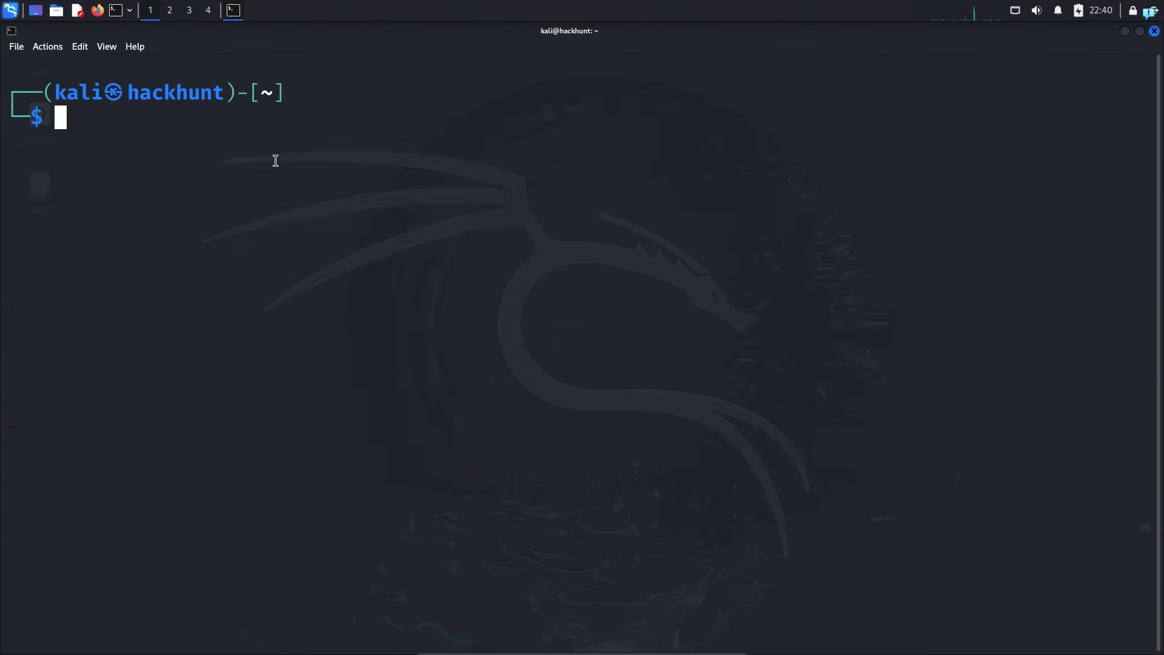
Step: Run whois 8.8.8.8 and highlight the CIDR 8.8.8.0/24 and city Mountain View
type("whois 8.8.8.8")
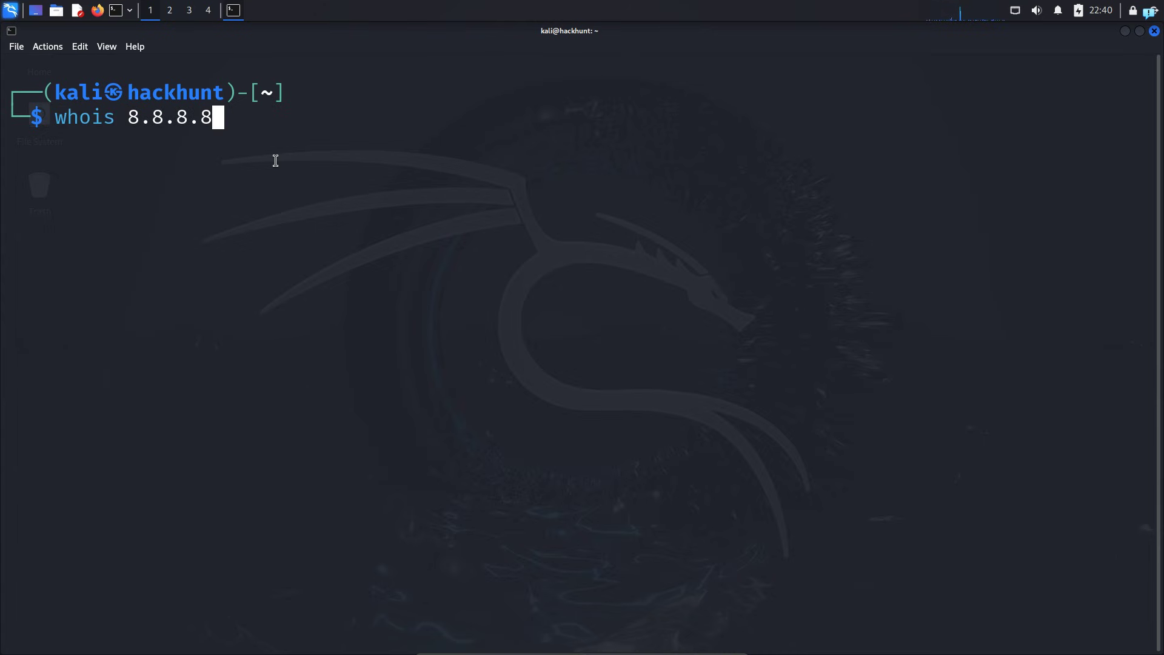
mouse_move(174, 142)
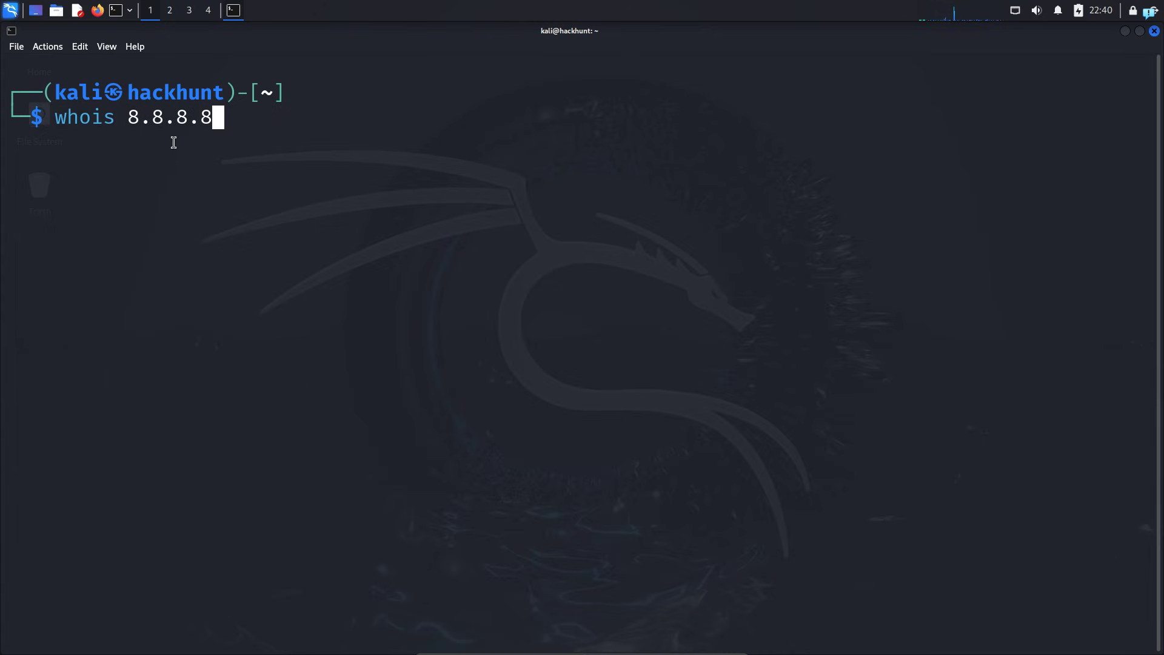
key("Return")
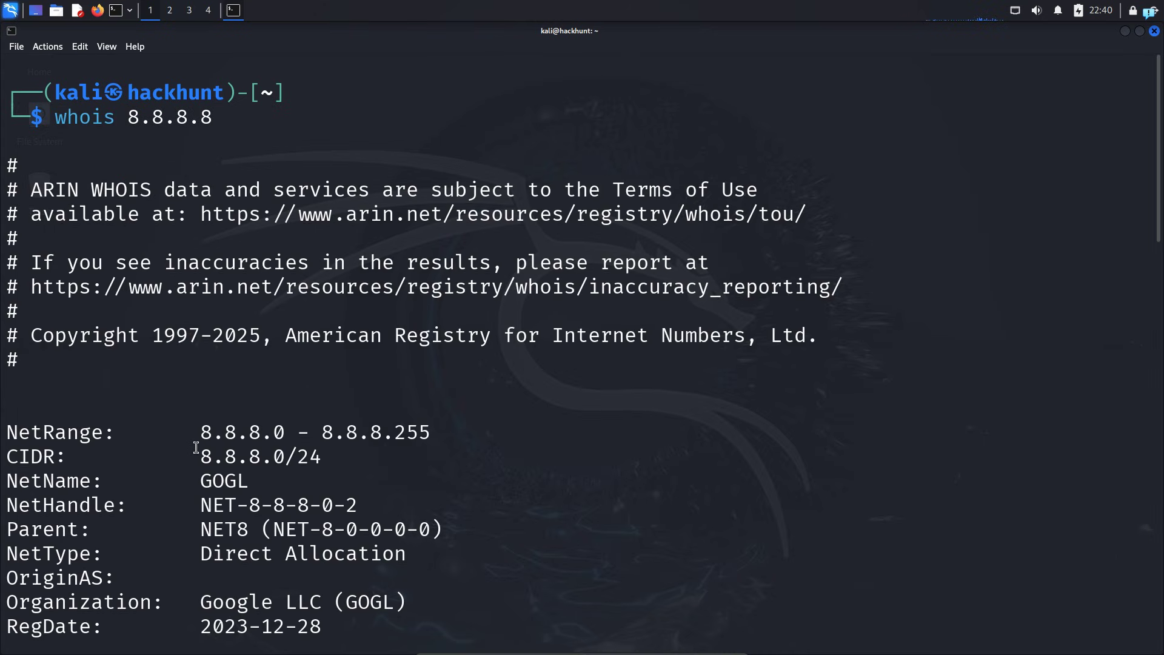
double_click(260, 310)
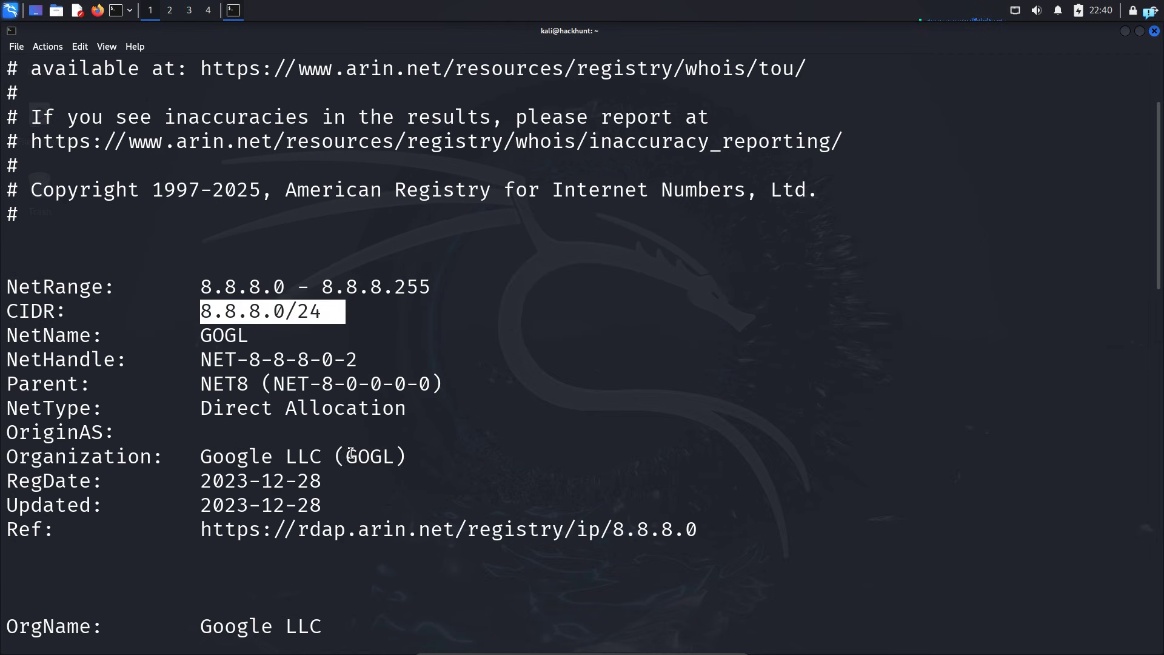
scroll("down", 3)
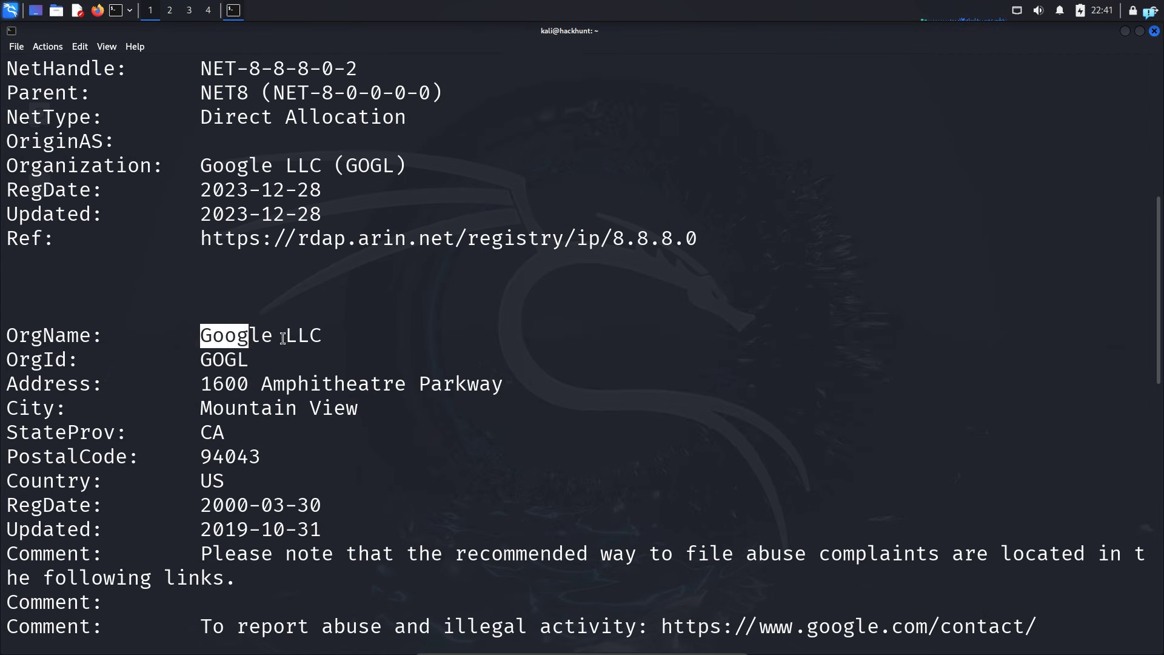
double_click(290, 407)
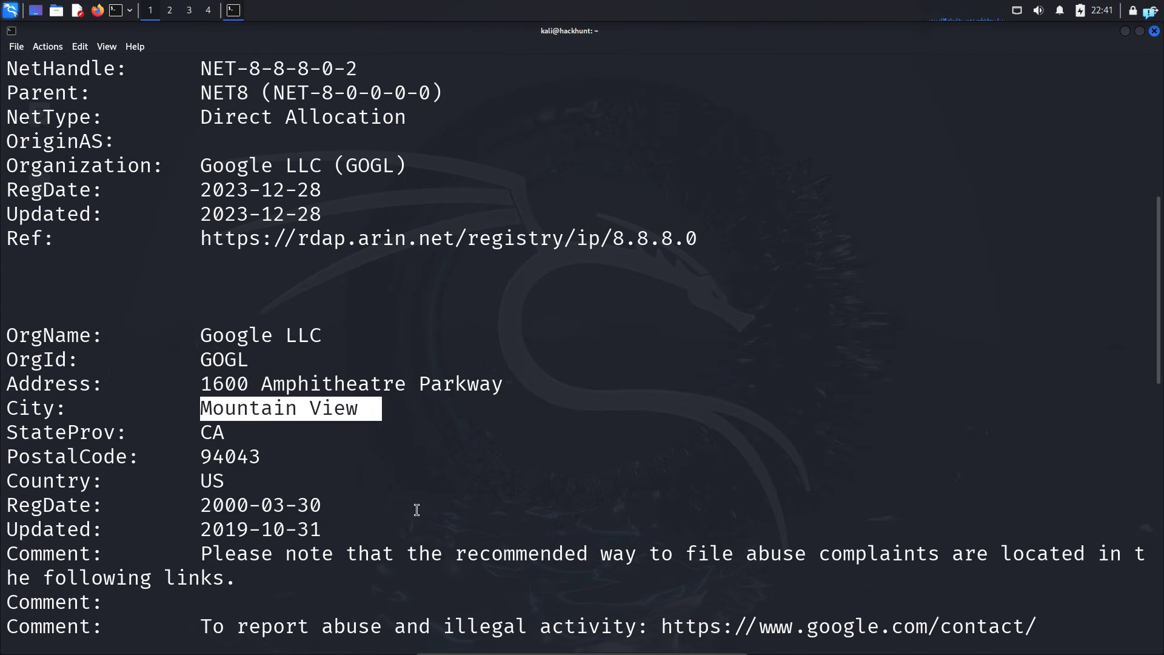
Step: Clear the terminal output with the clear command
type("clear")
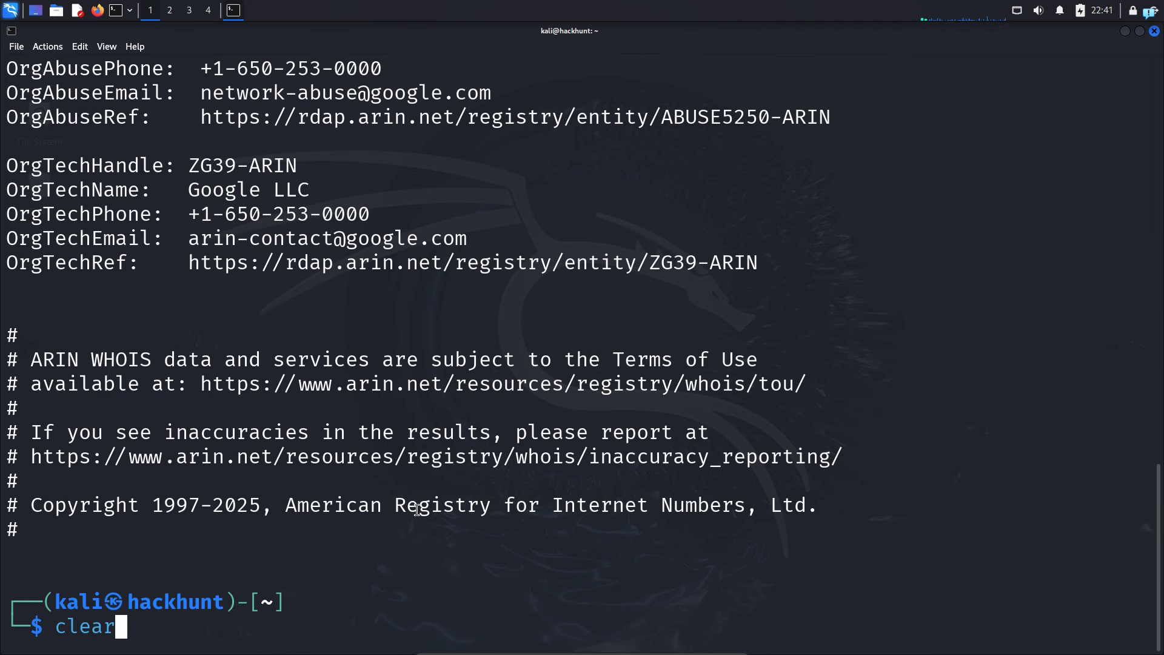
key("Return")
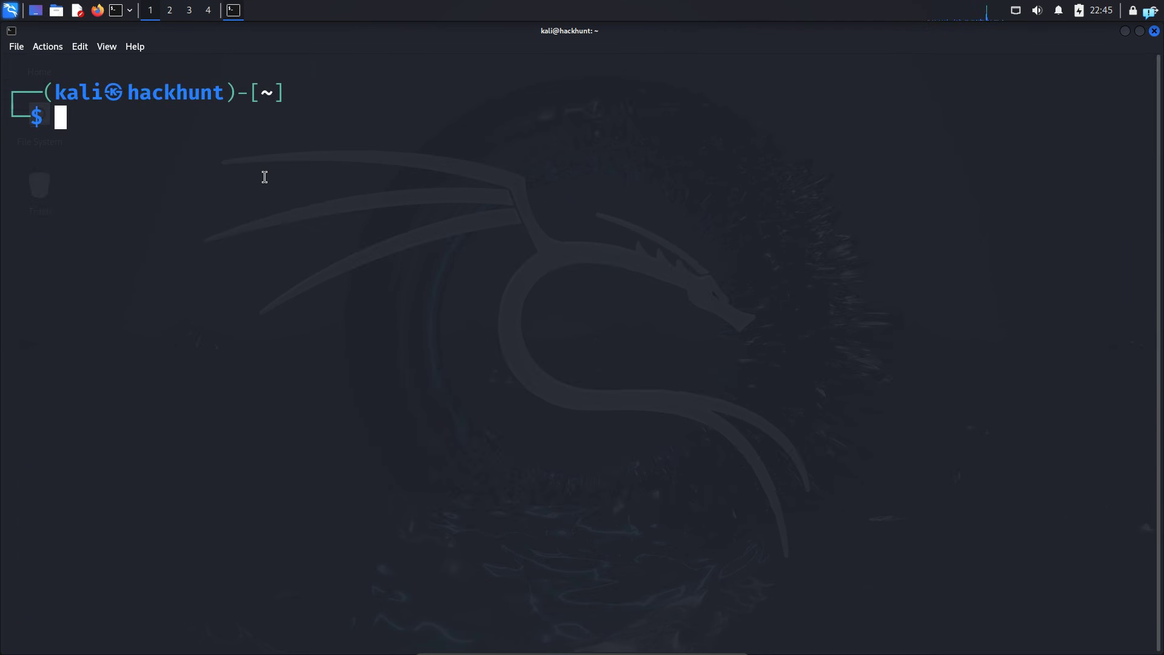
mouse_move(177, 114)
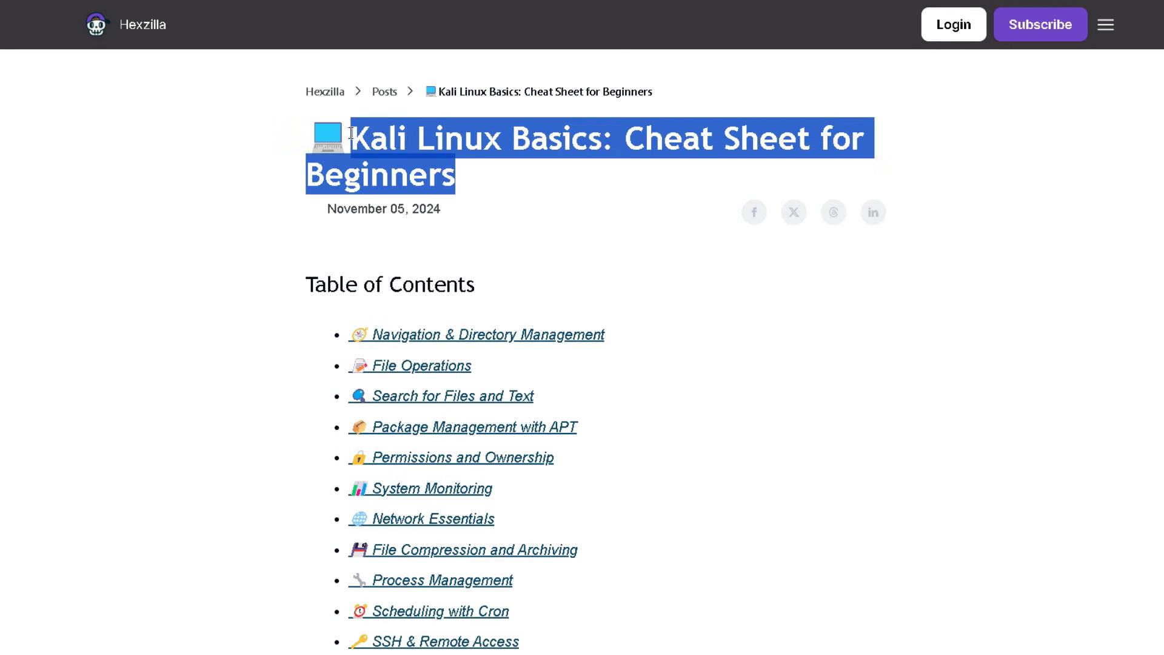
scroll("down", 3)
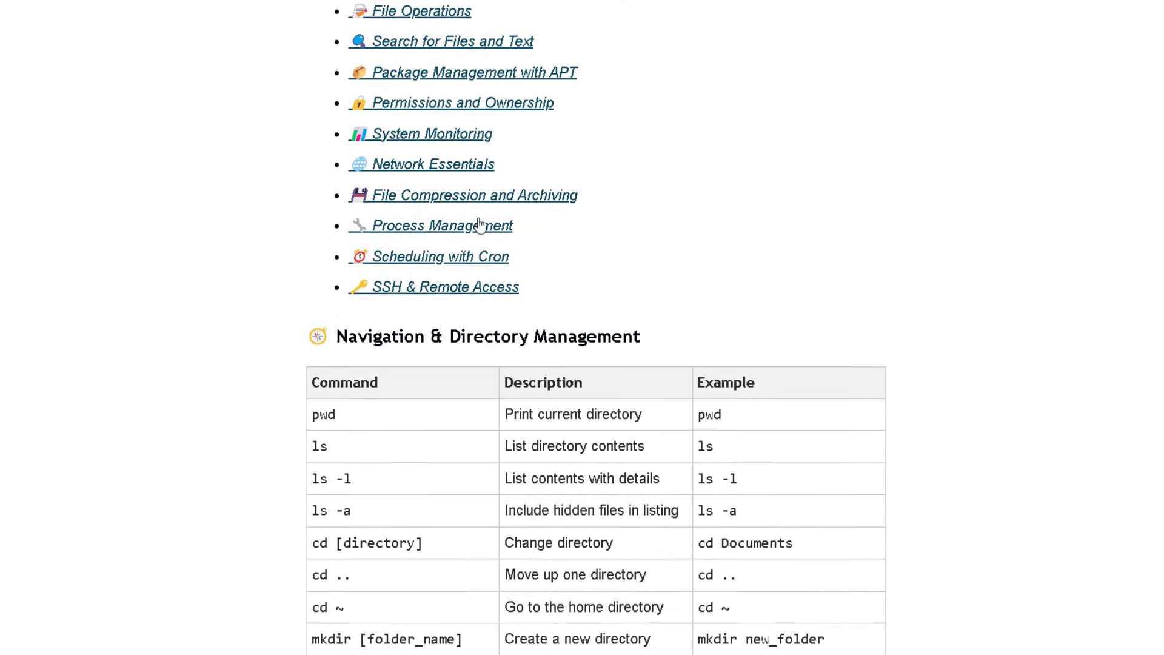
scroll("down", 3)
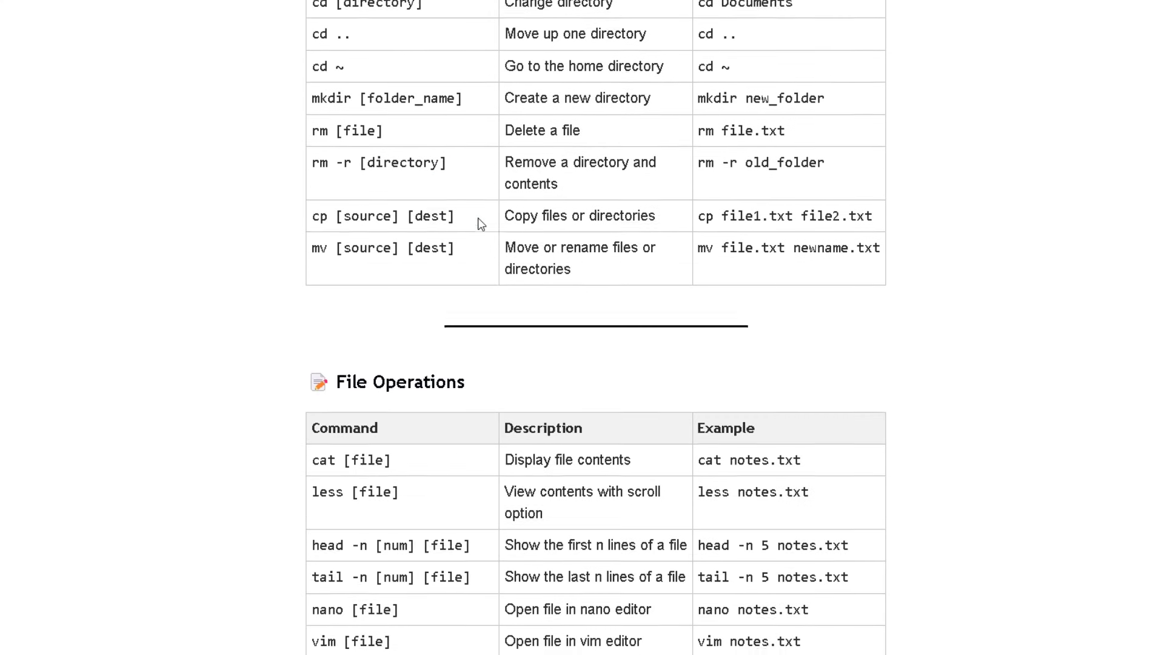
scroll("down", 3)
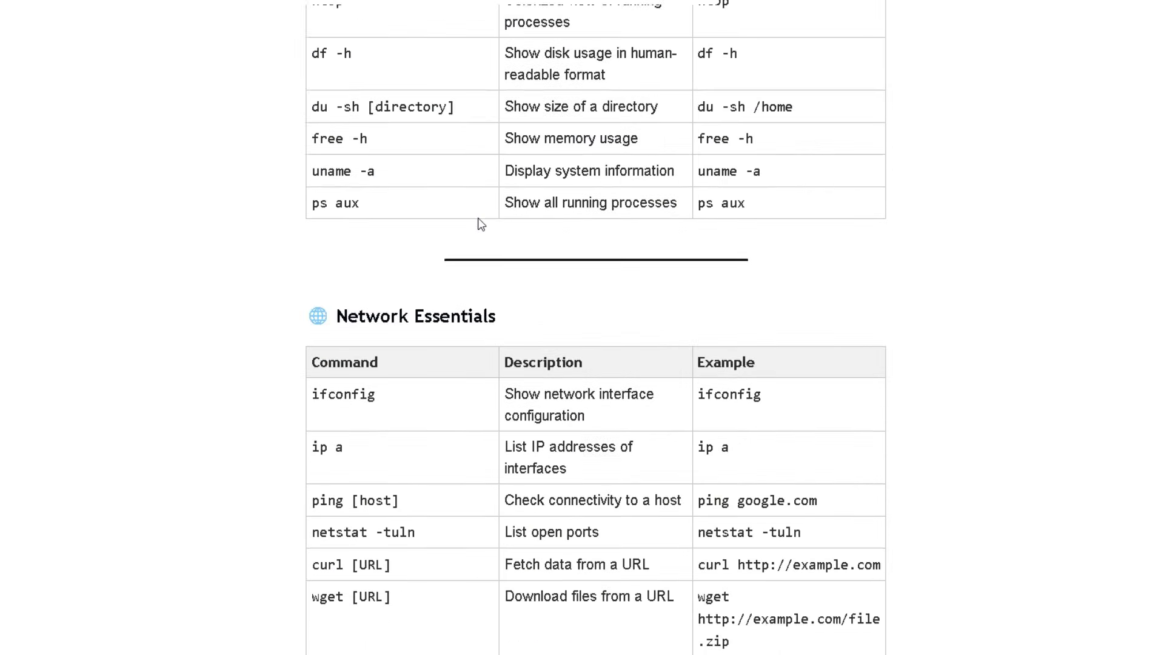
scroll("down", 3)
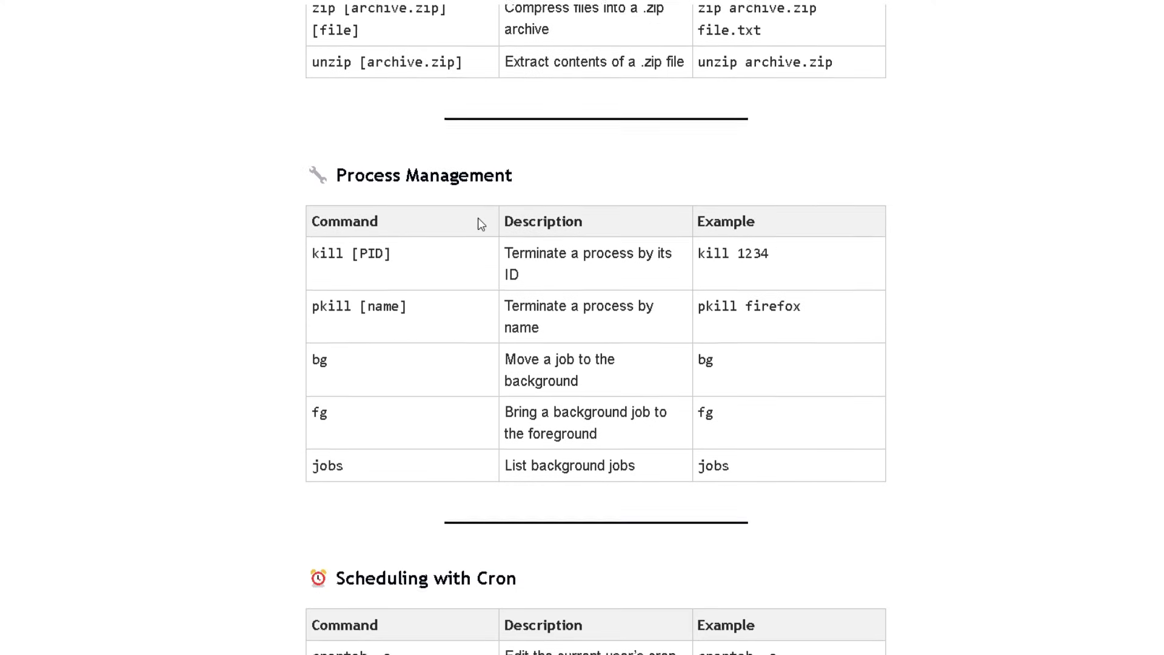
left_click(233, 10)
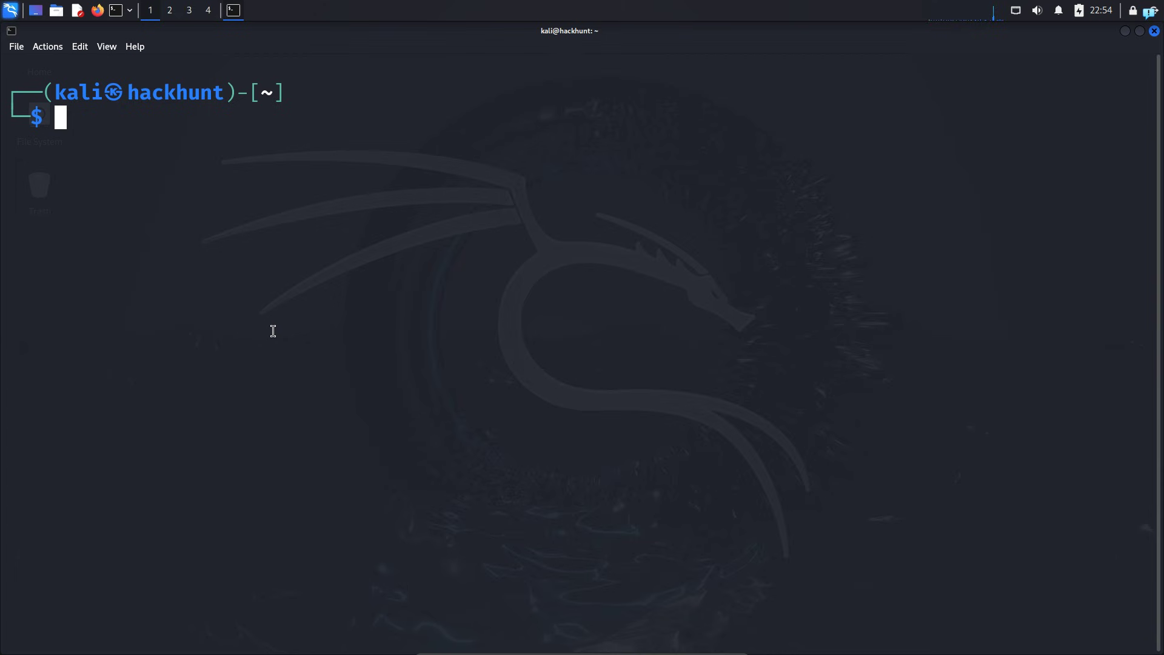
mouse_move(138, 127)
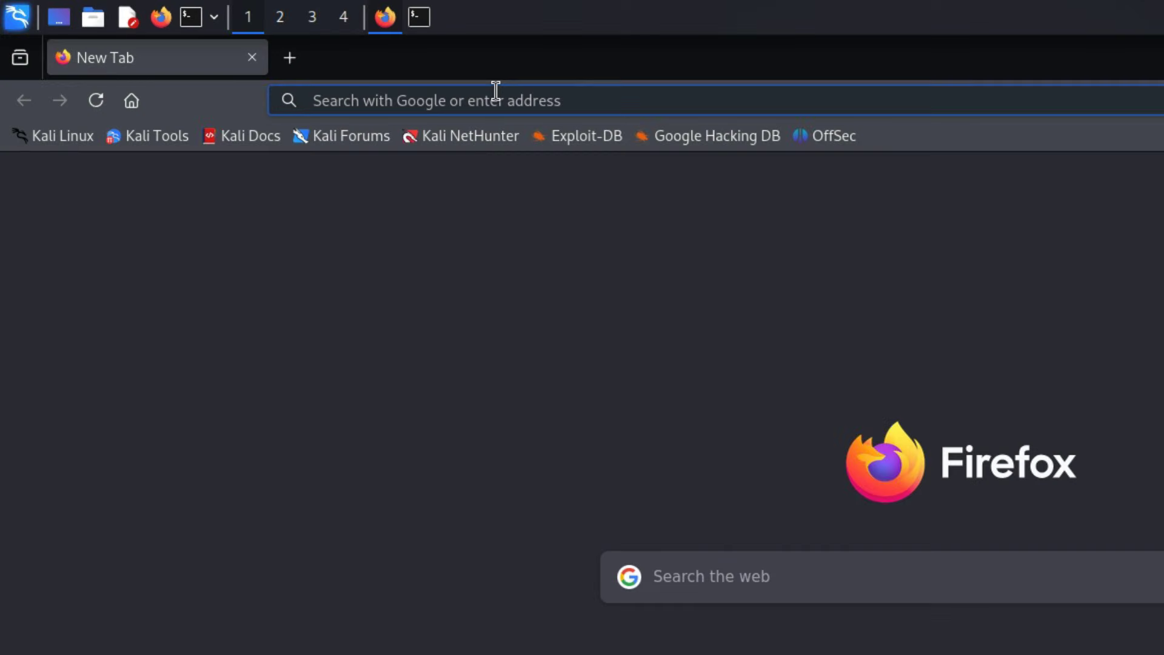
Step: Navigate Firefox to the who.is address
type("who.")
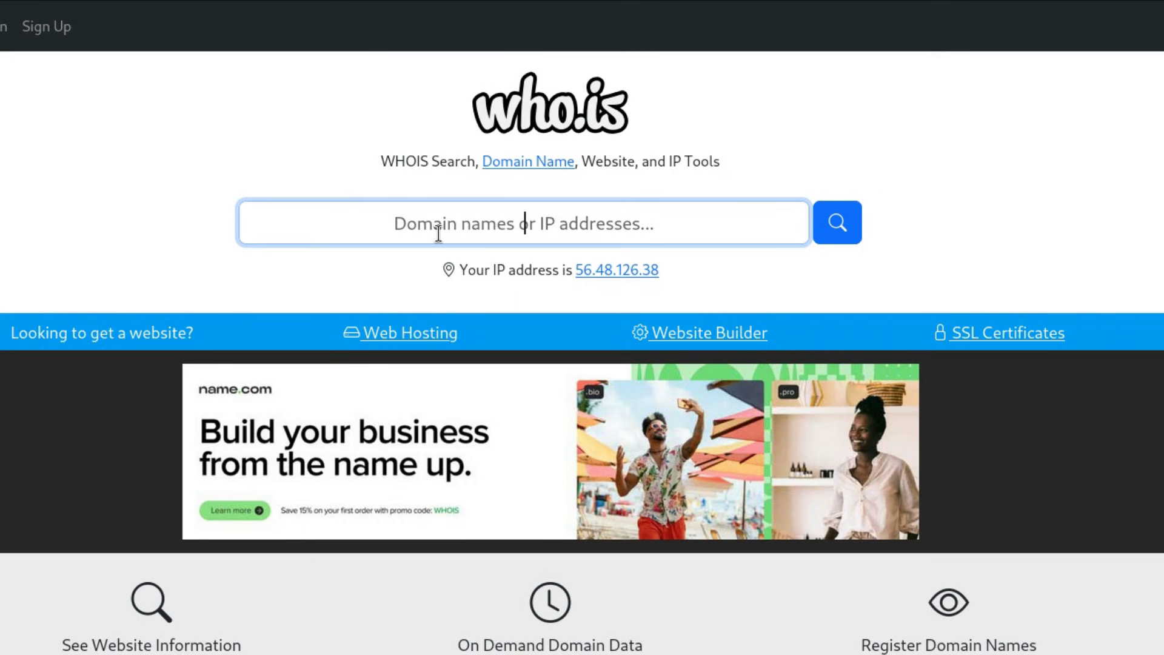
Step: Search who.is for google.com and scroll through its registrar, dates and name servers
left_click(837, 222)
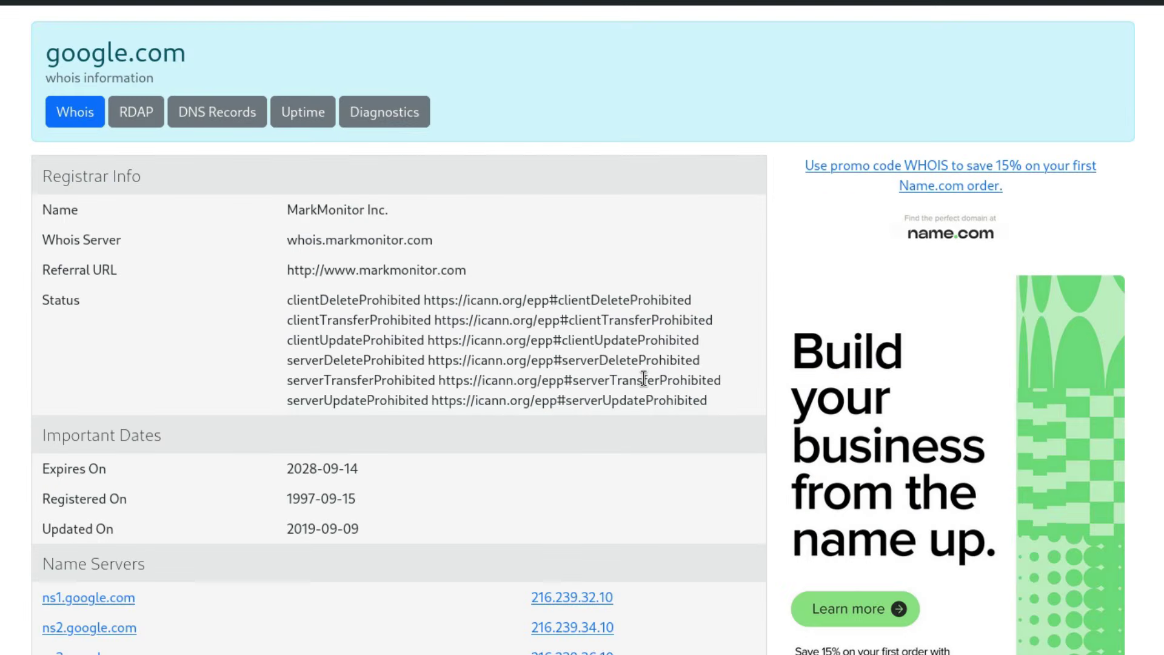
scroll("down", 3)
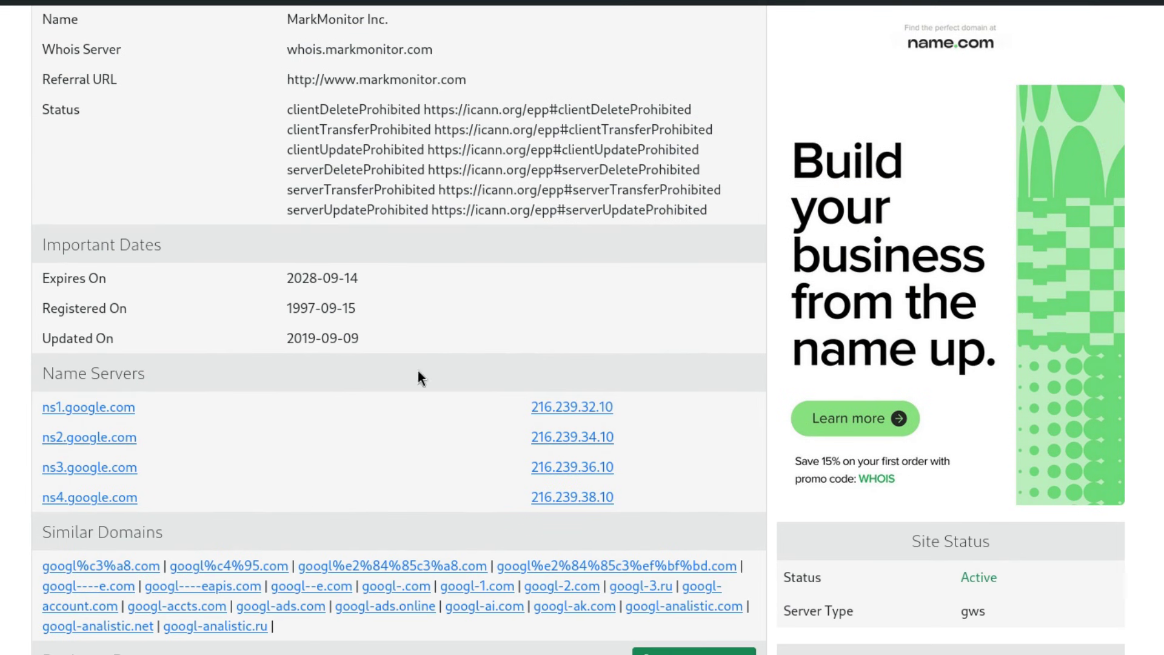
scroll("down", 3)
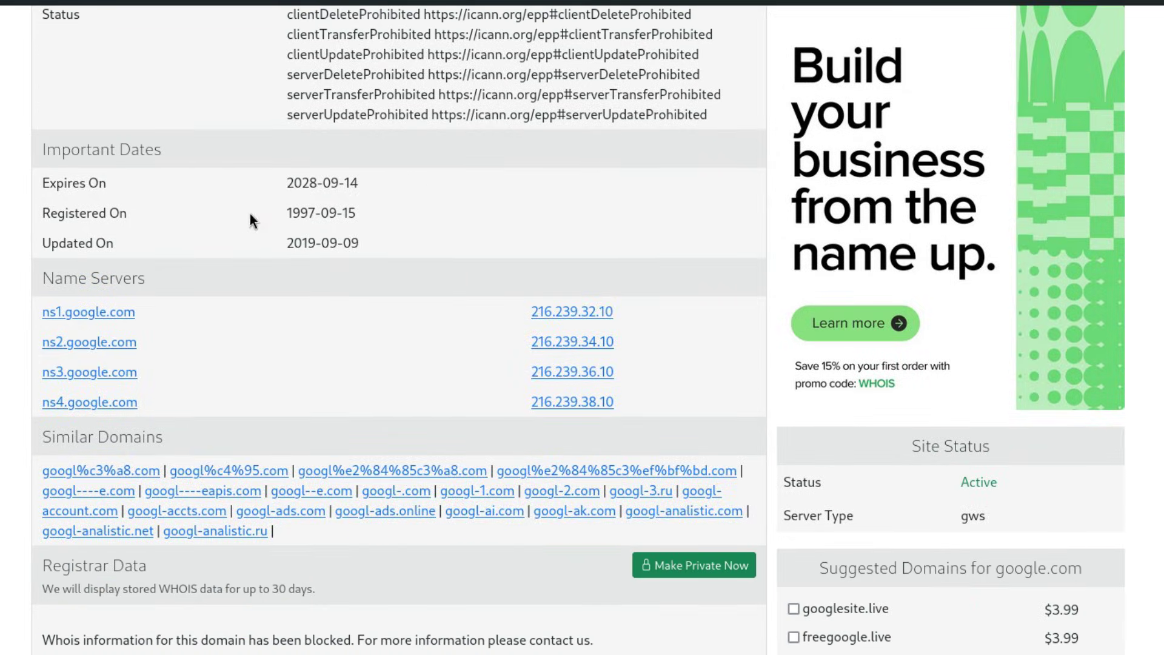
mouse_move(104, 230)
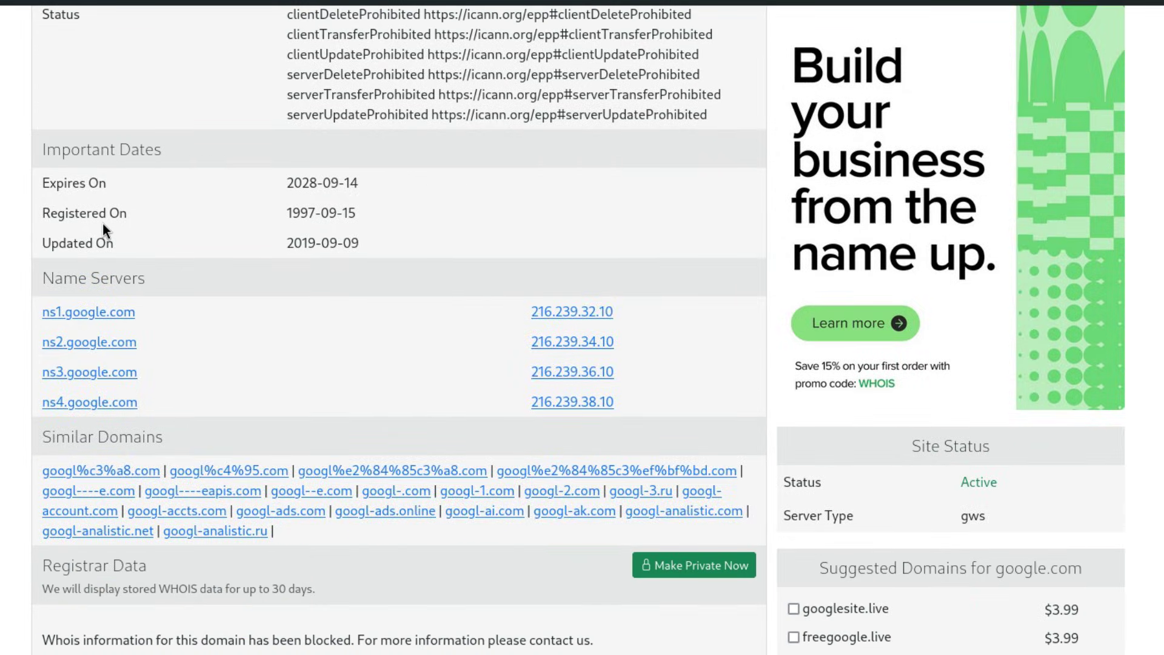